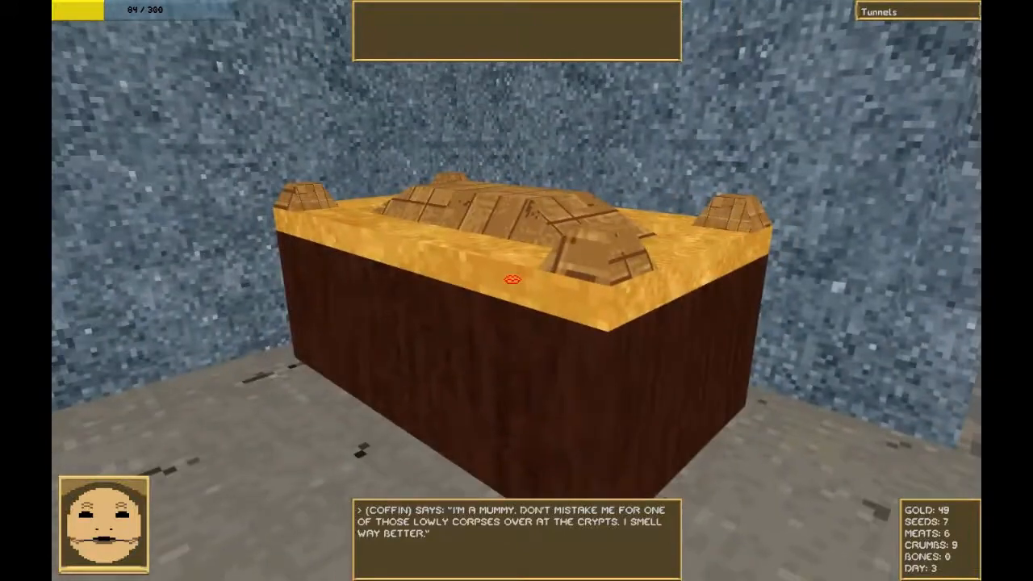
mouse_move(516, 291)
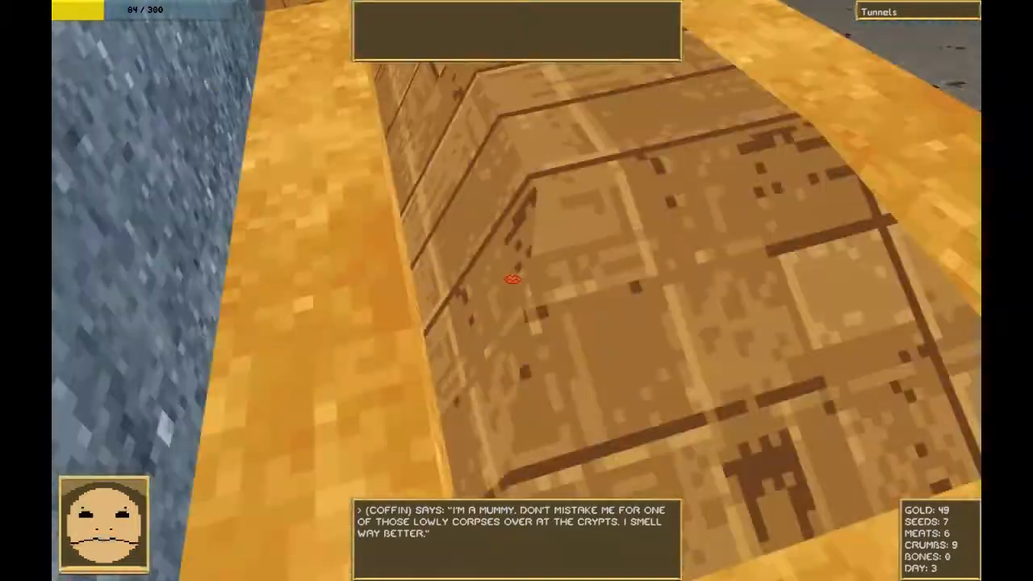
mouse_move(508, 278)
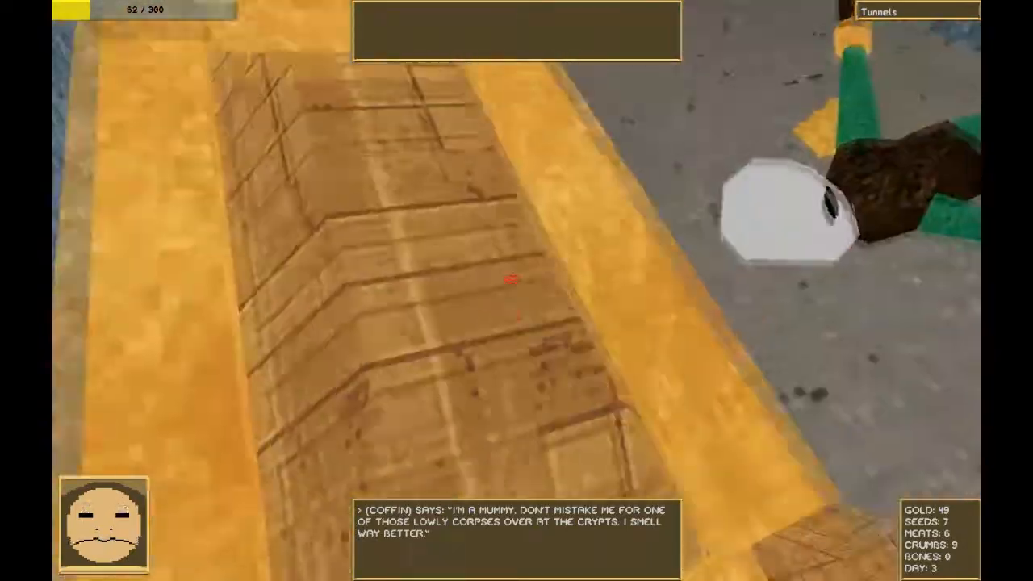
mouse_move(510, 278)
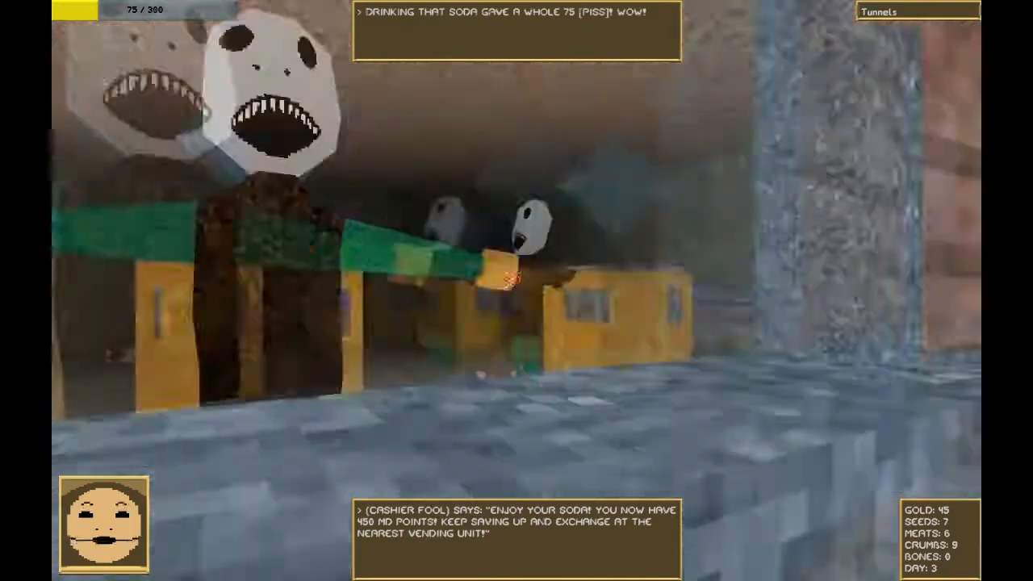
mouse_move(516, 291)
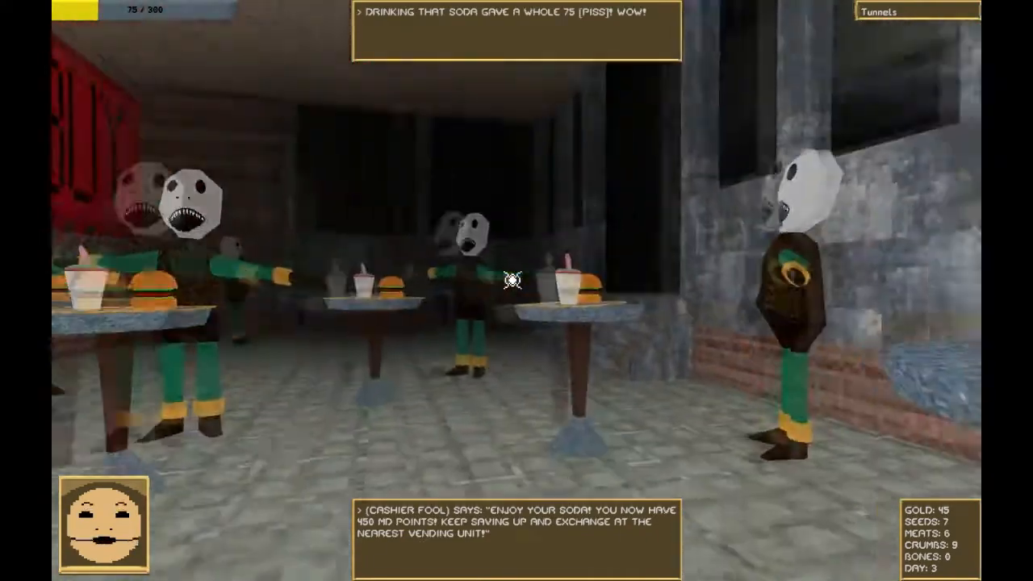
mouse_move(517, 290)
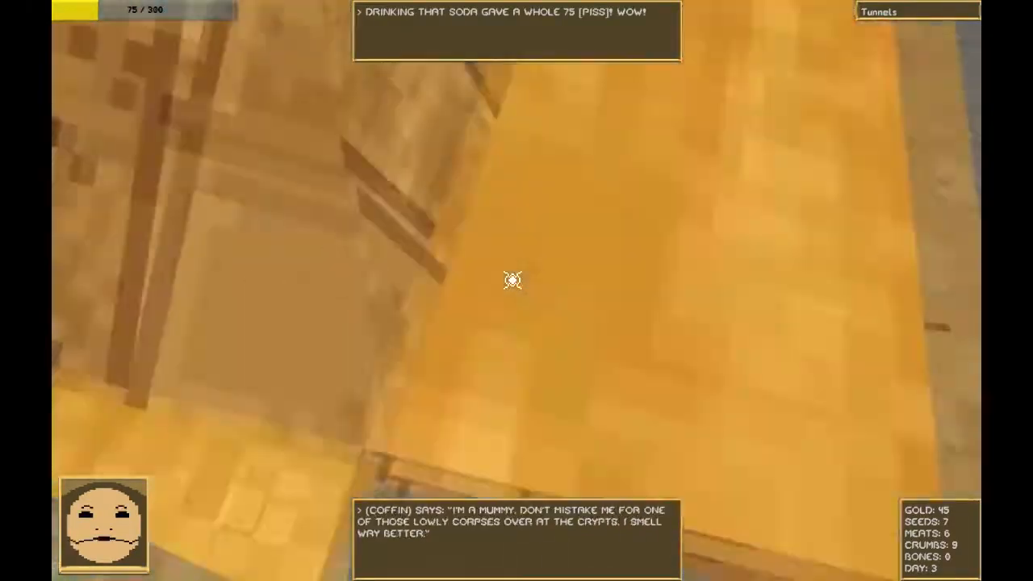
mouse_move(514, 281)
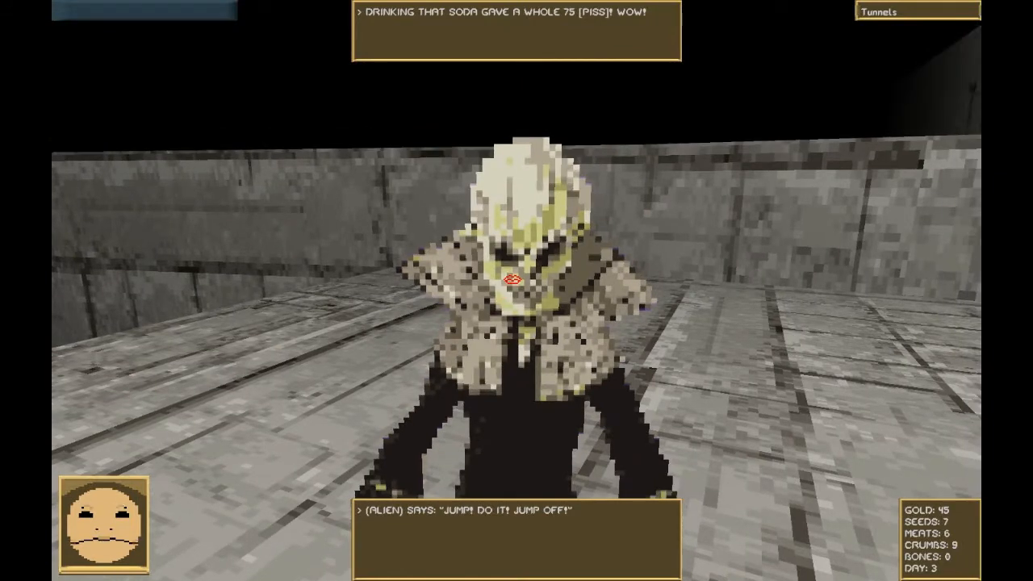
mouse_move(516, 290)
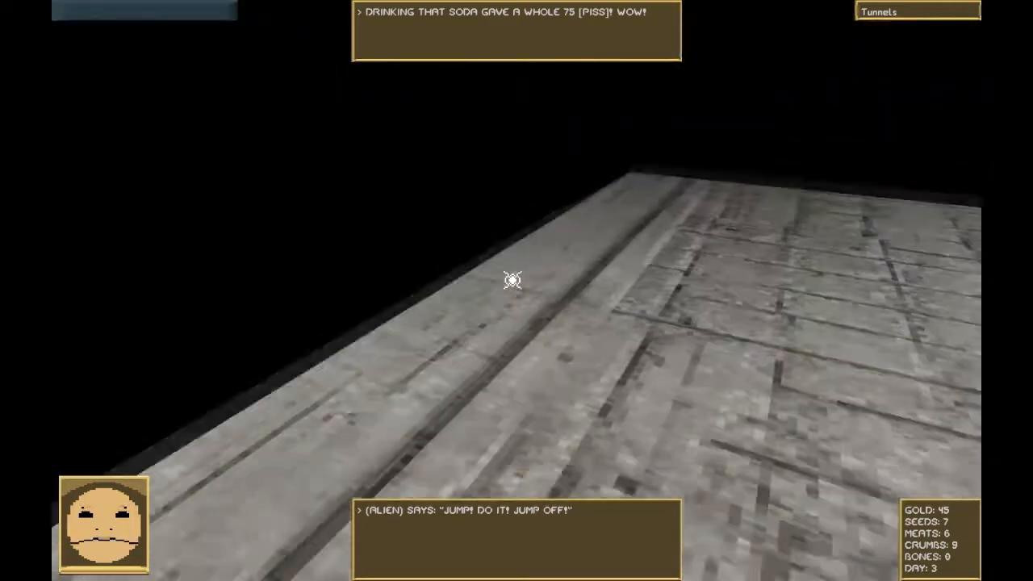
mouse_move(514, 278)
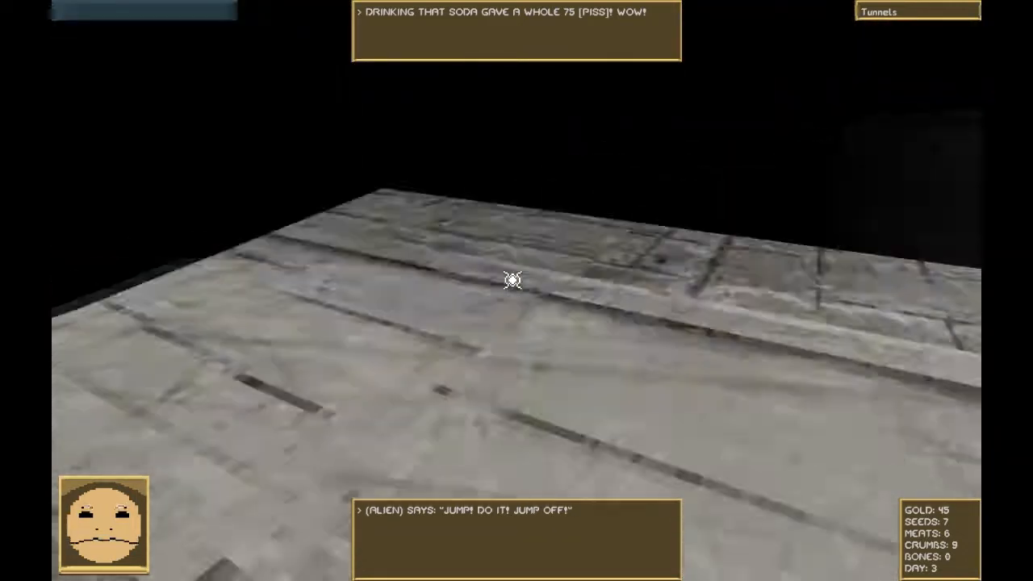